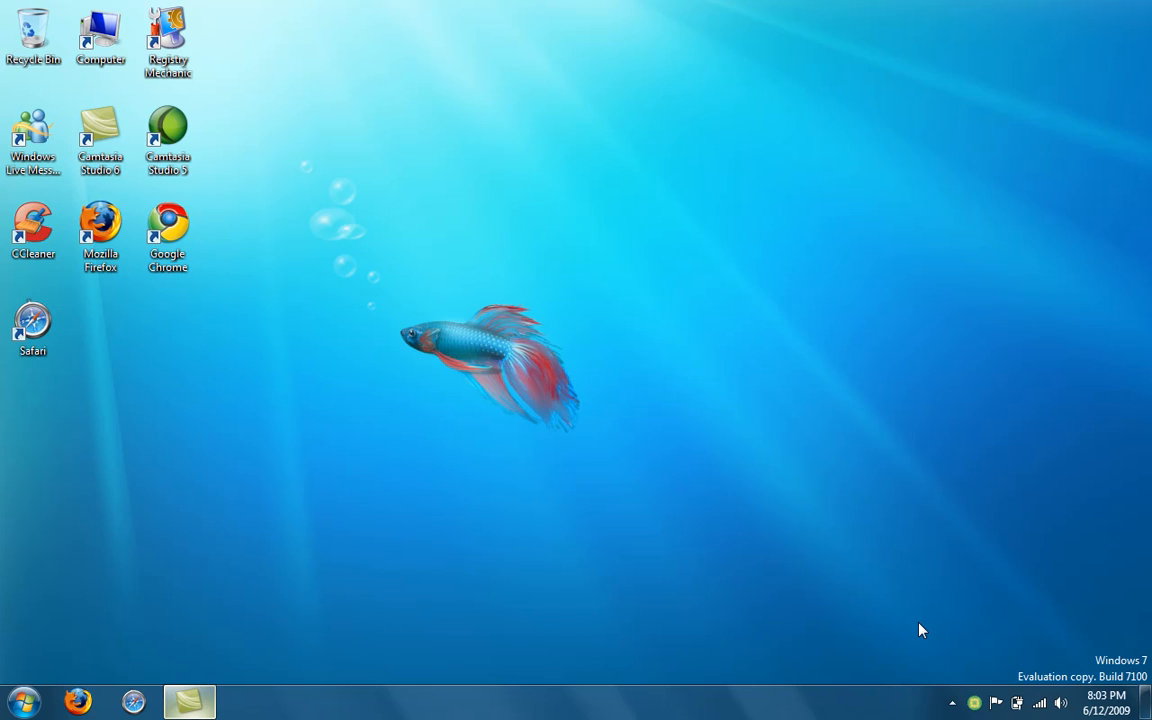
pyautogui.moveTo(791, 640)
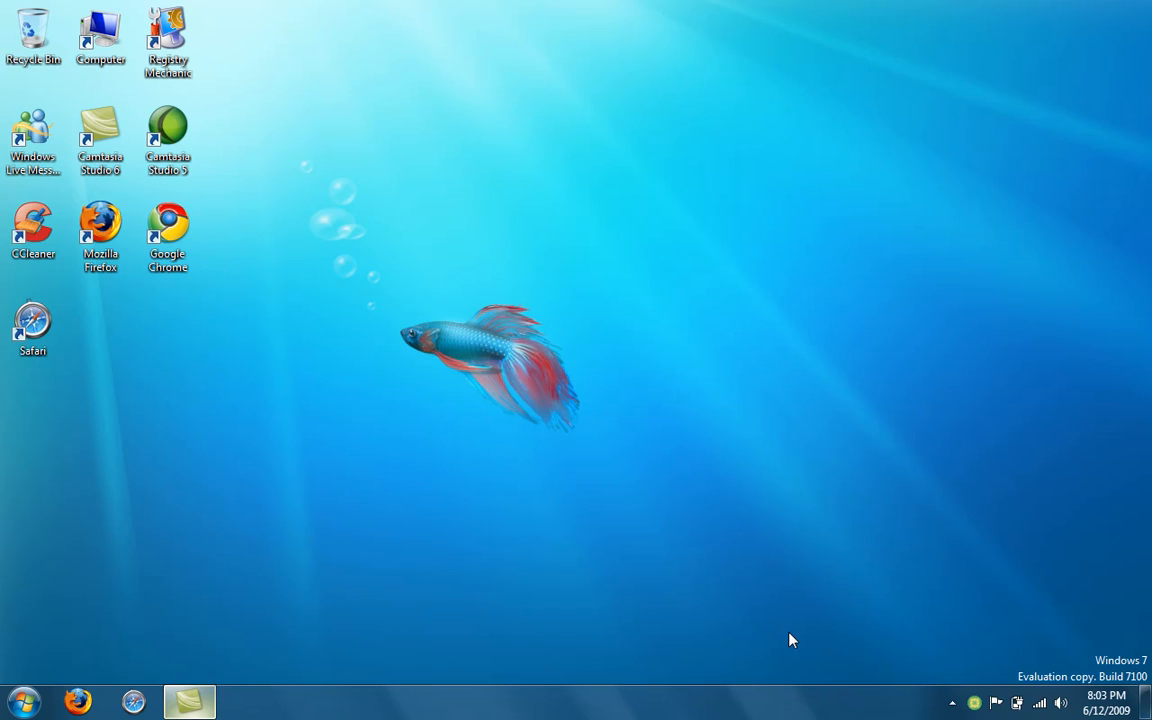
pyautogui.moveTo(622, 645)
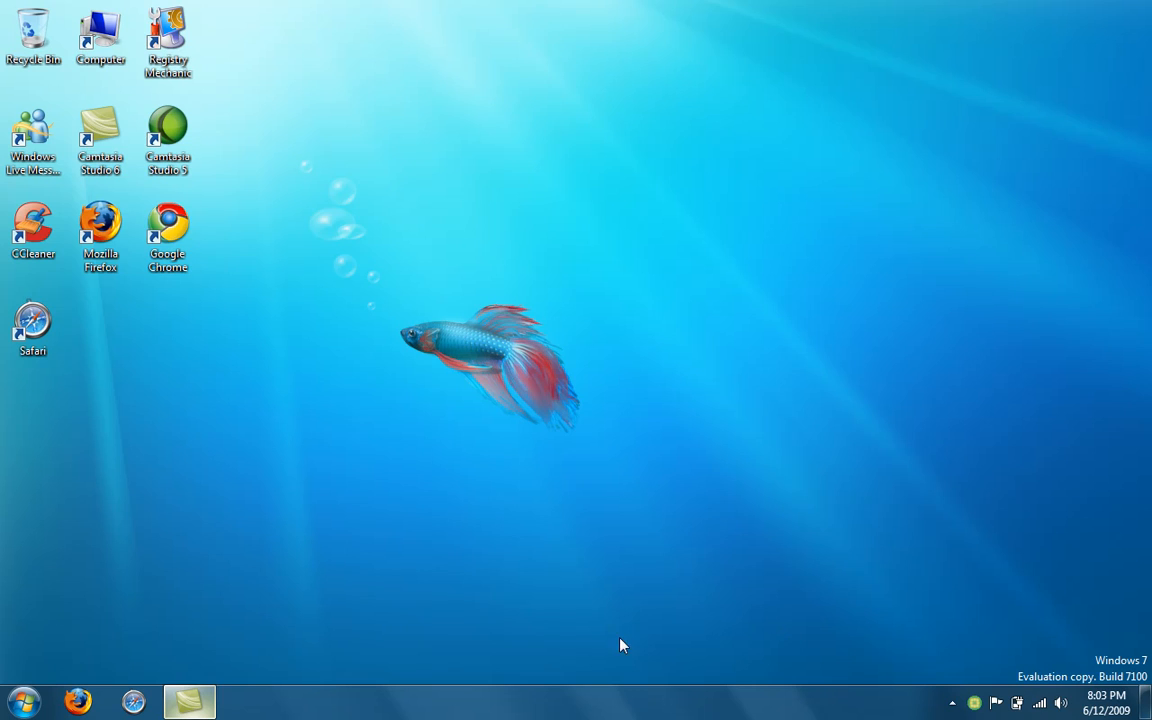
pyautogui.moveTo(77, 695)
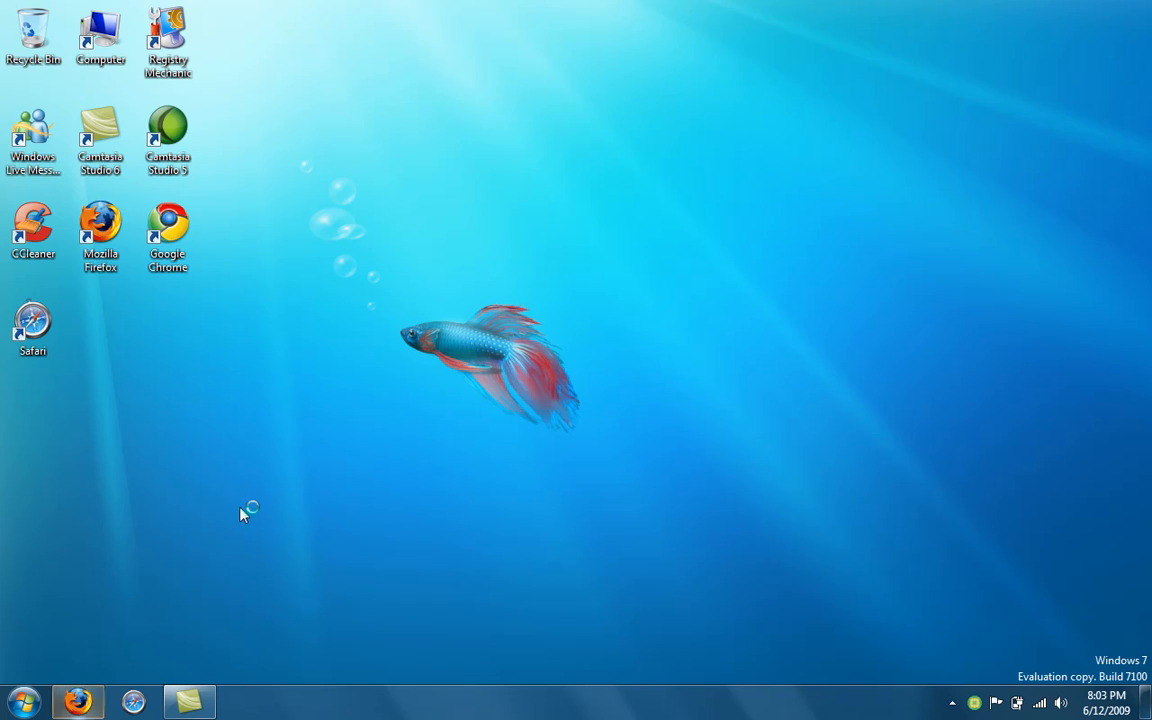
# Open Firefox's main menu over Bing and expand its File submenu.
pyautogui.click(78, 702)
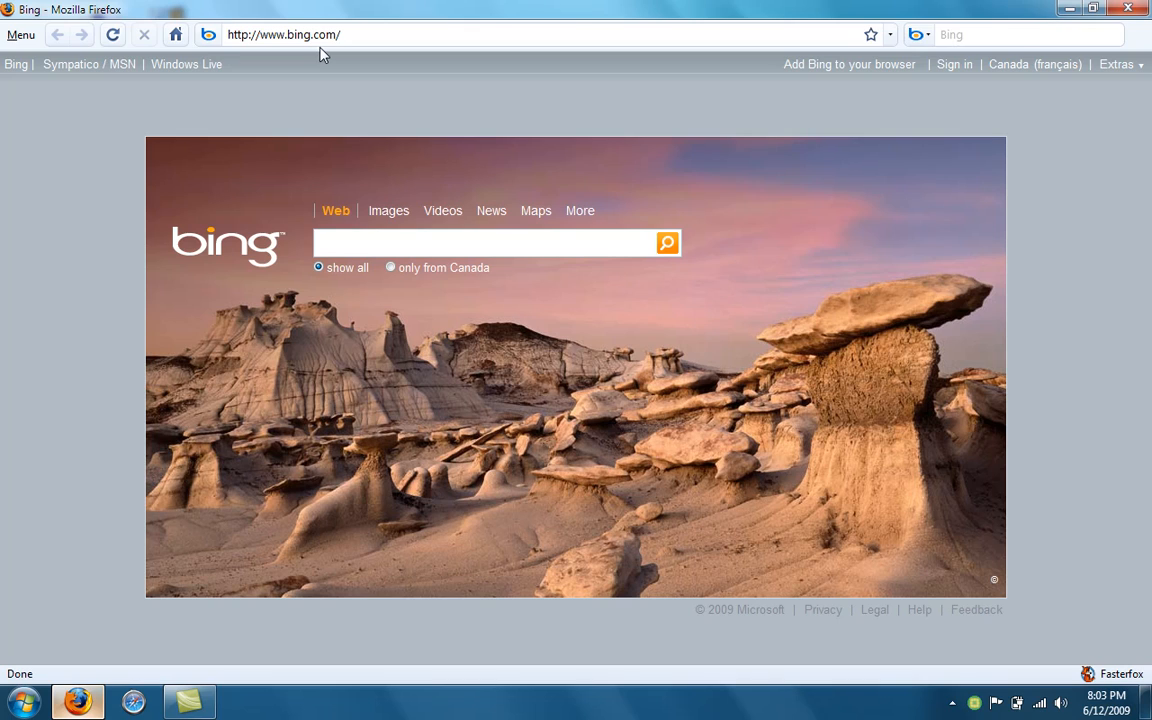
pyautogui.moveTo(40, 45)
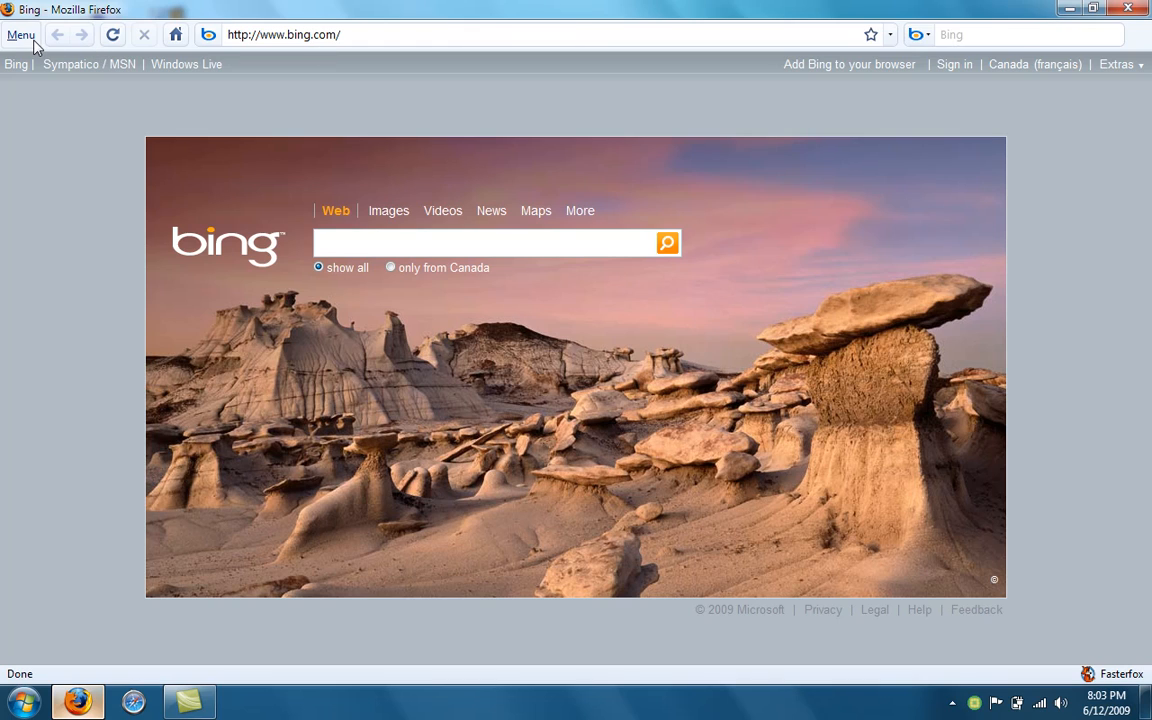
pyautogui.click(21, 35)
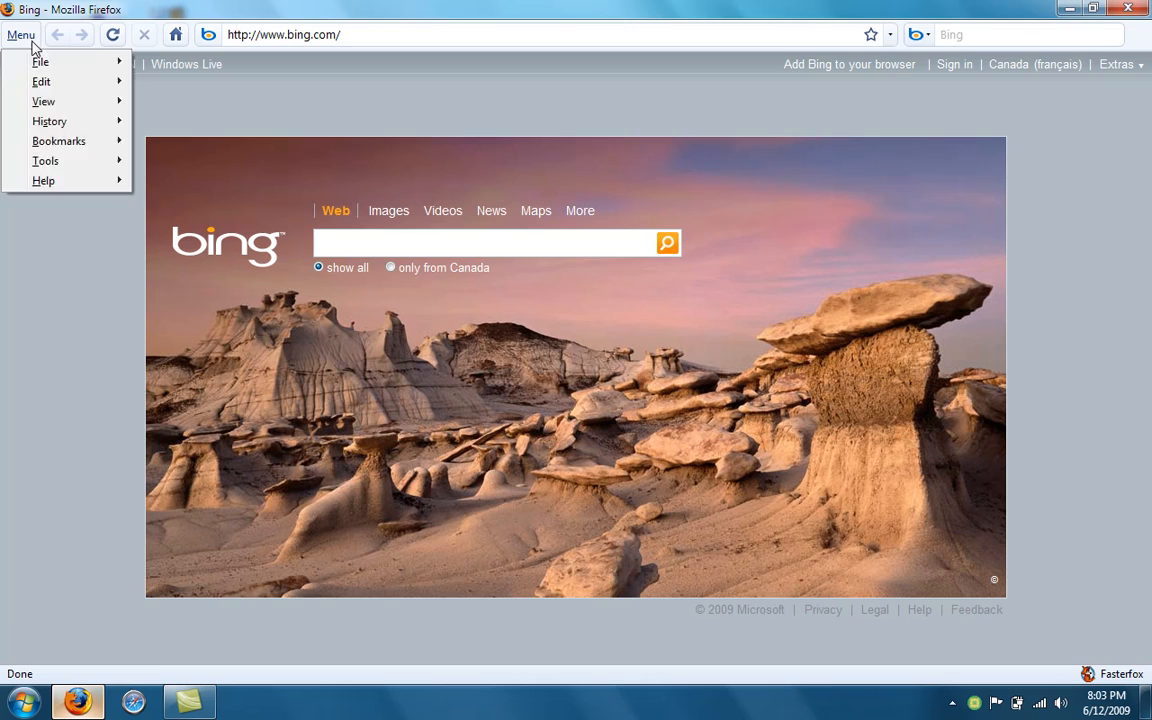
pyautogui.click(45, 160)
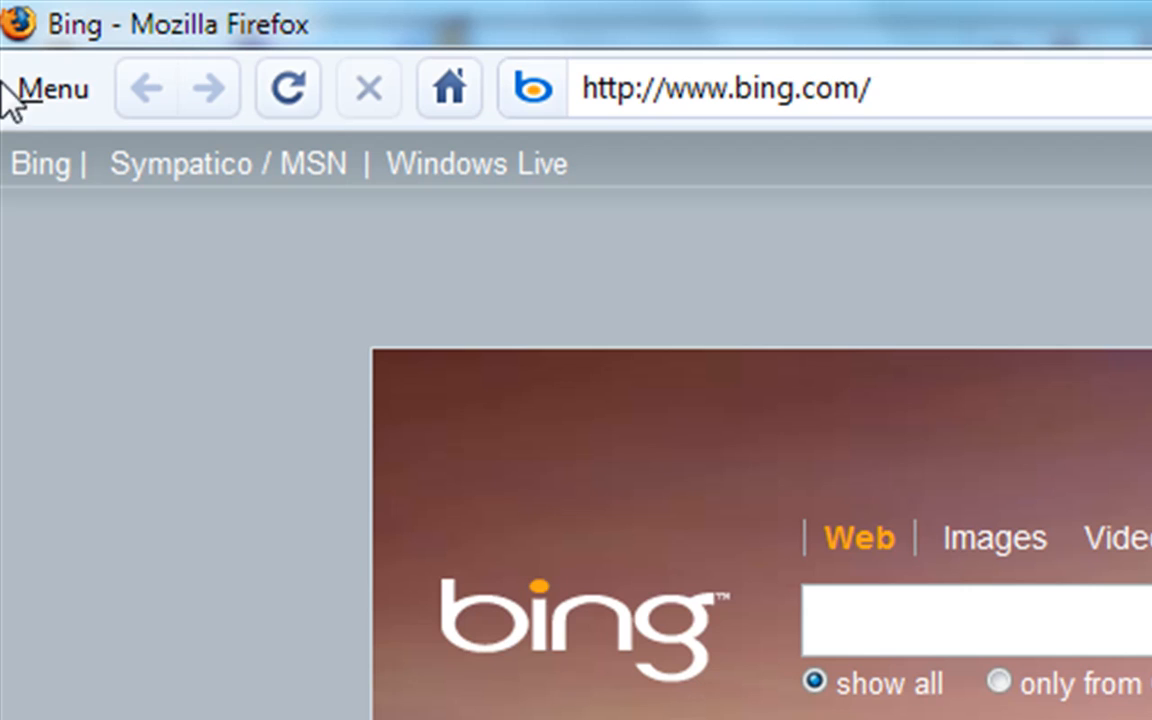
pyautogui.click(55, 88)
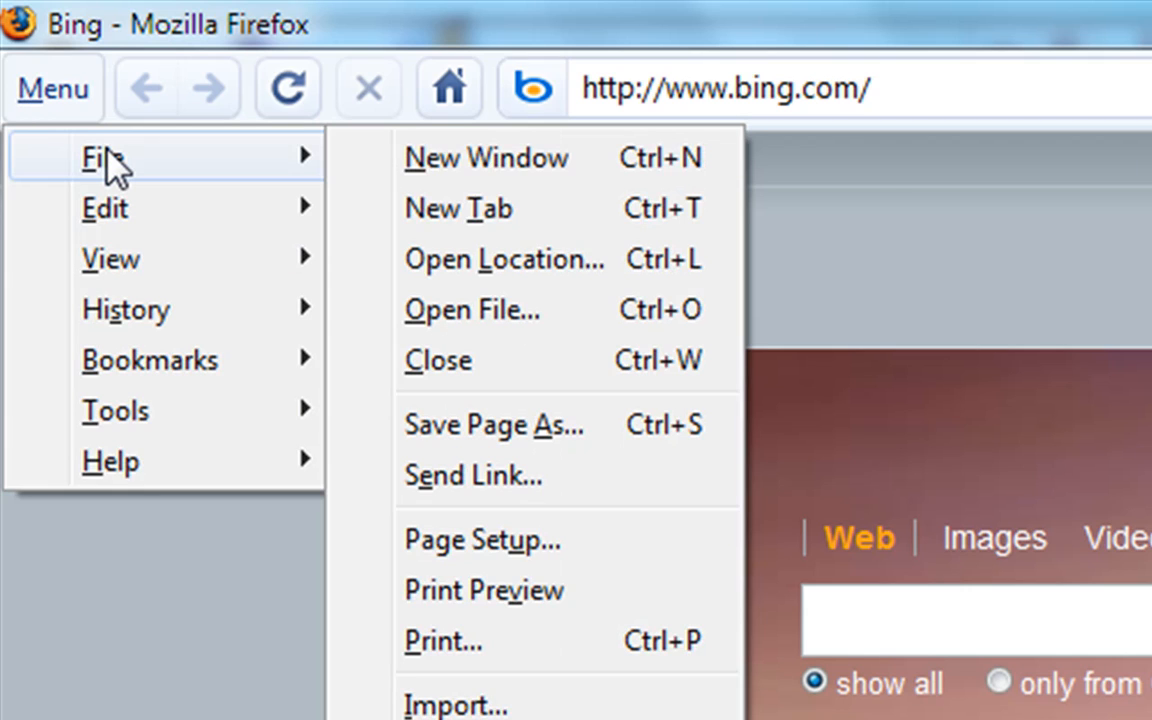
pyautogui.moveTo(185, 128)
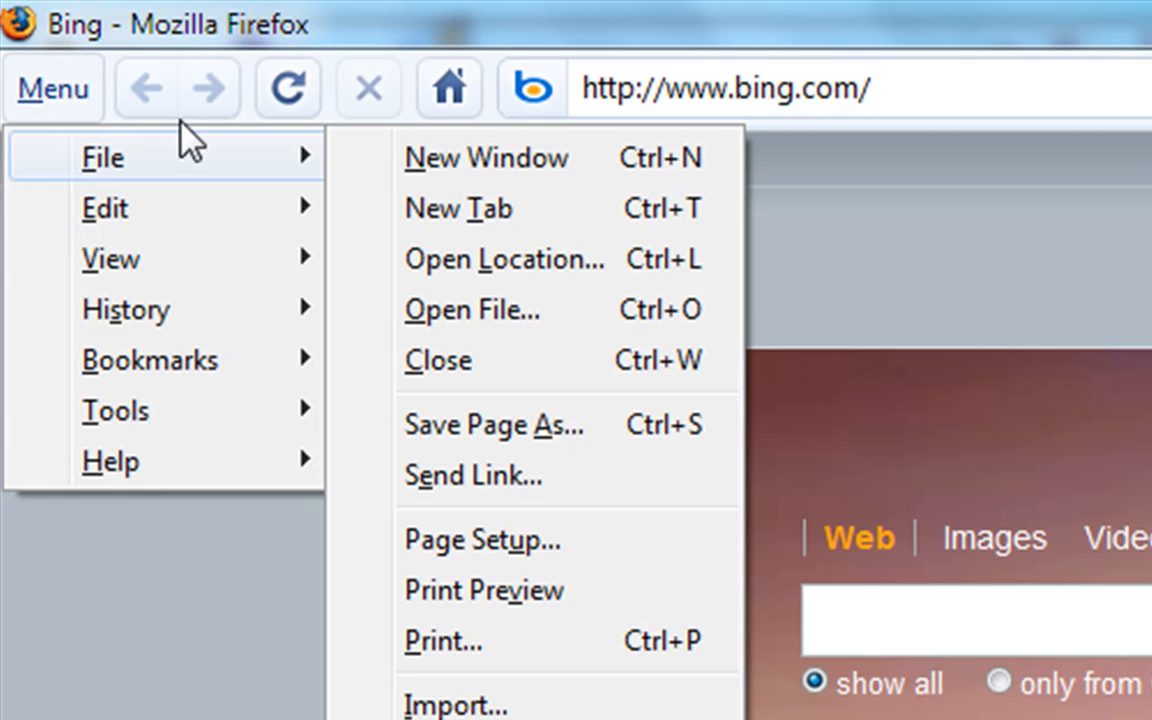
# Open a Speed Dial new tab from the File menu, then close it to return to Bing.
pyautogui.click(458, 208)
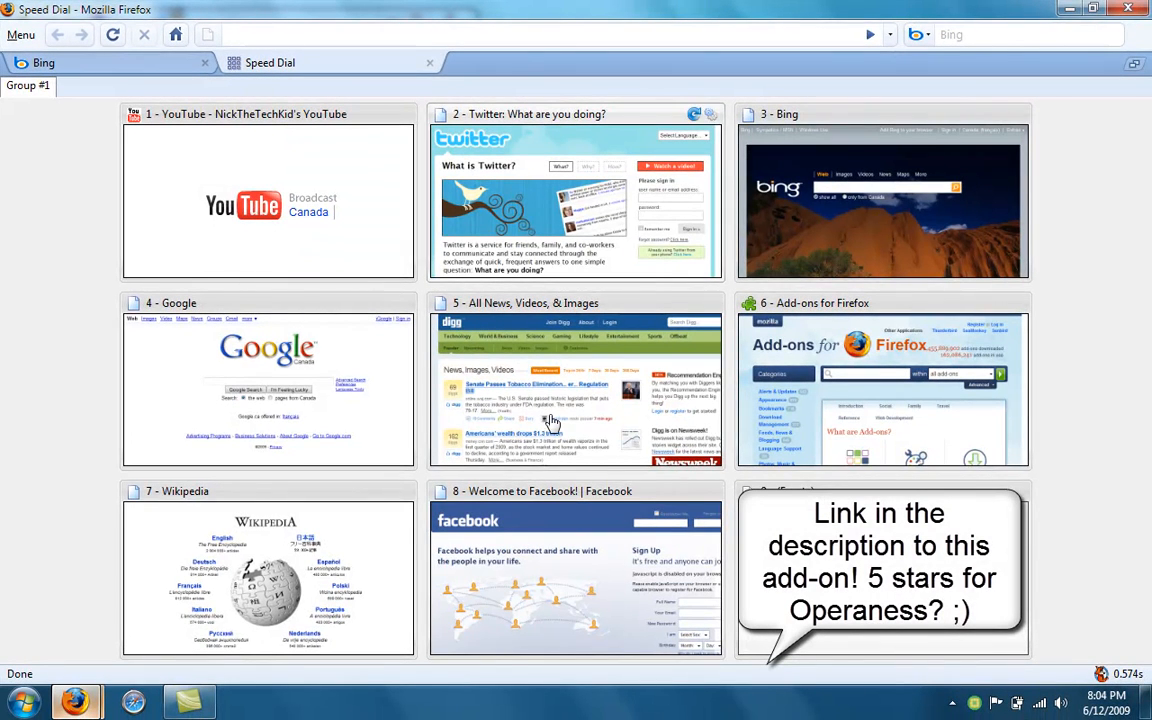
pyautogui.moveTo(657, 438)
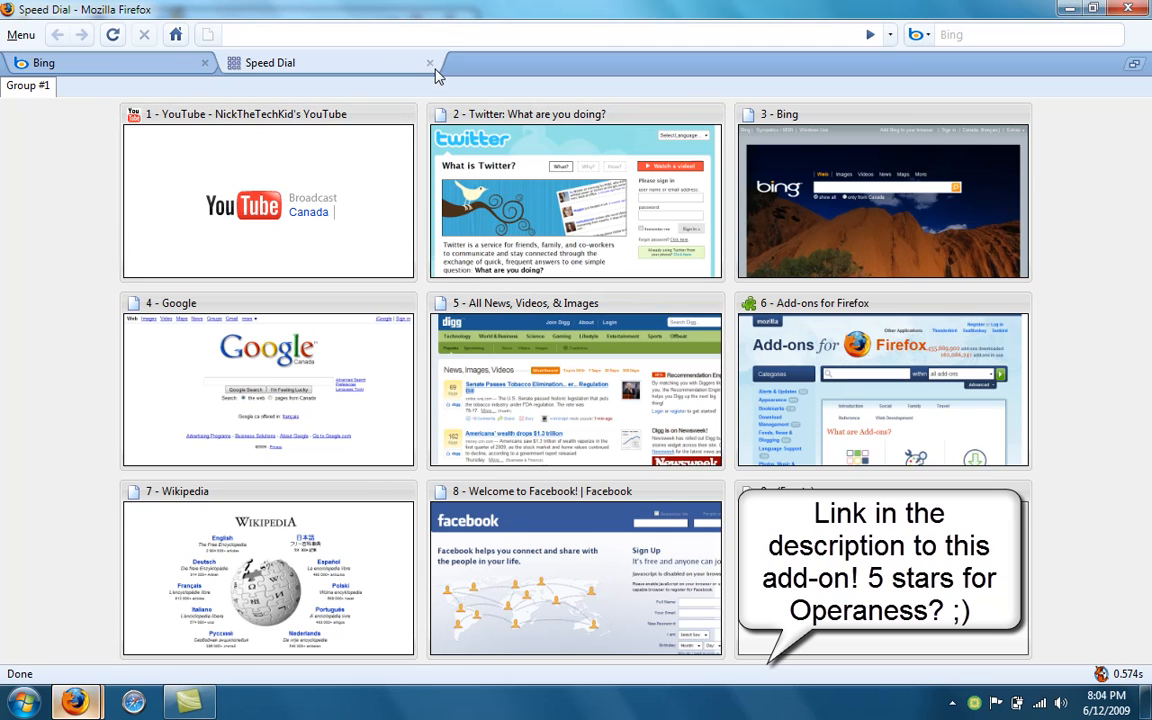
pyautogui.click(424, 62)
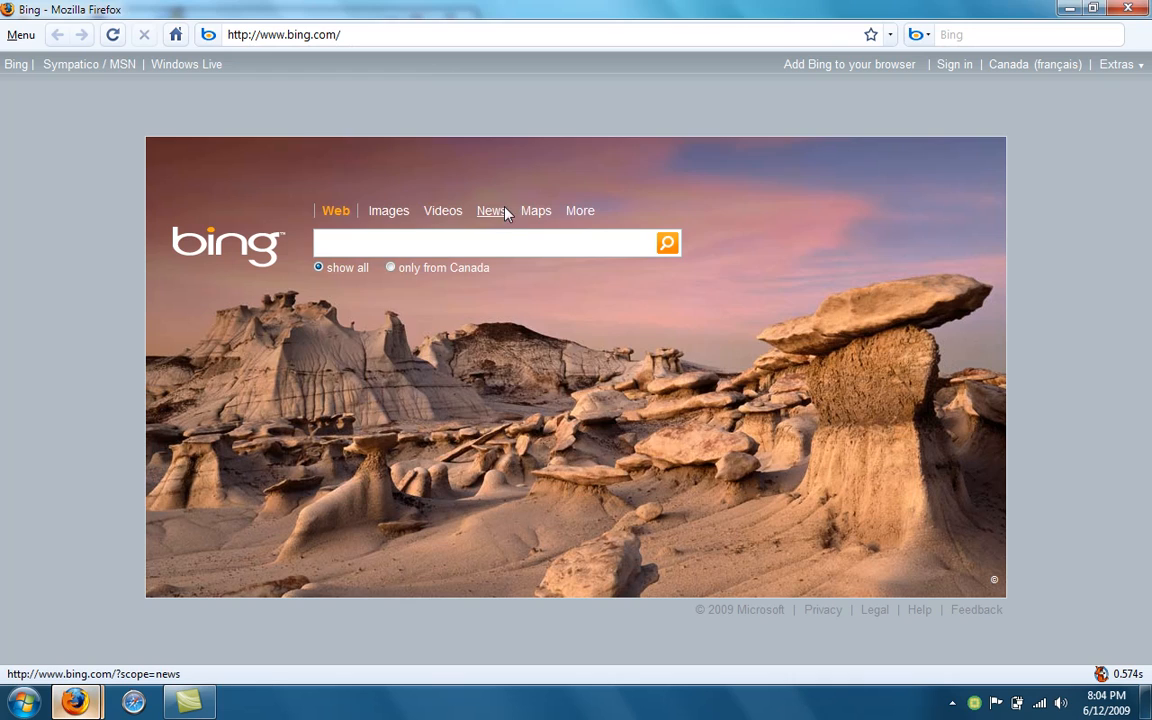
pyautogui.click(491, 210)
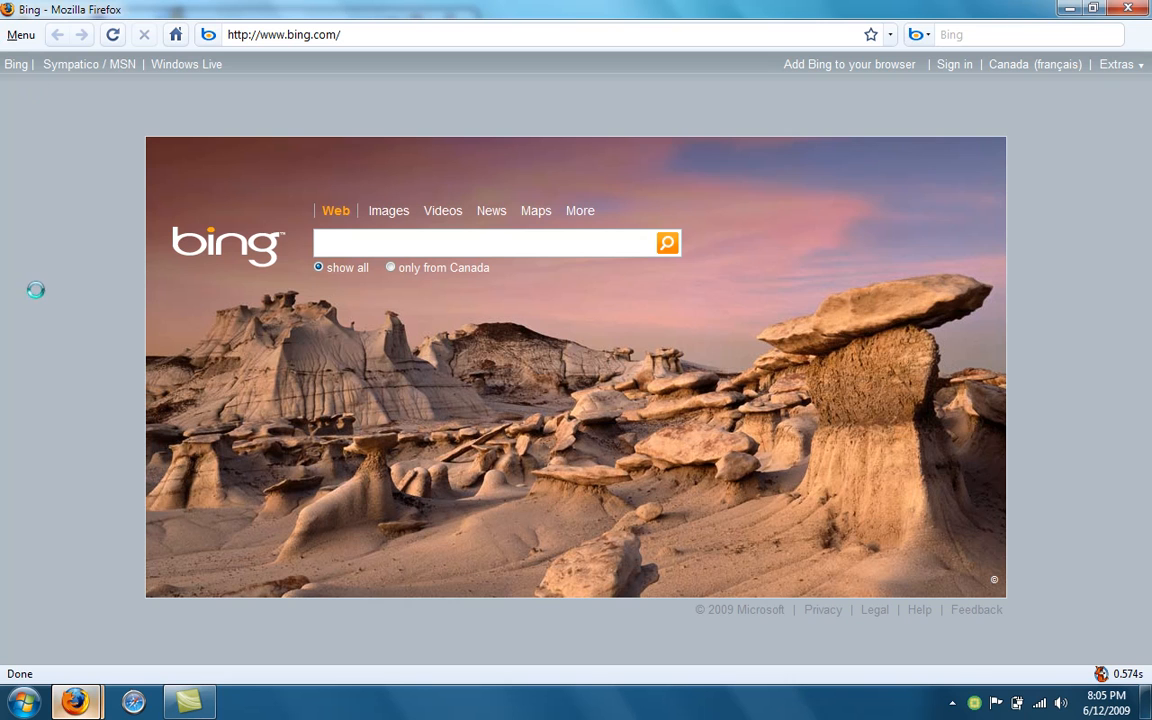
# Apply the Gradient iCool theme from the Add-ons Themes list and restart Firefox.
pyautogui.click(22, 36)
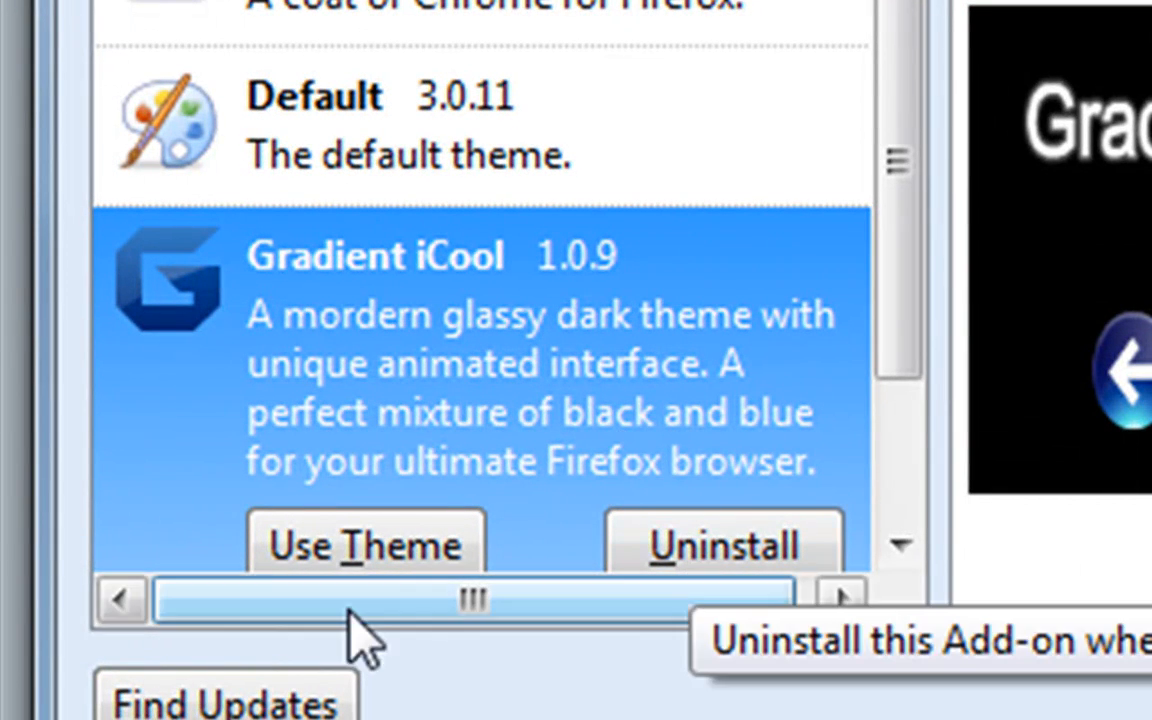
pyautogui.click(366, 543)
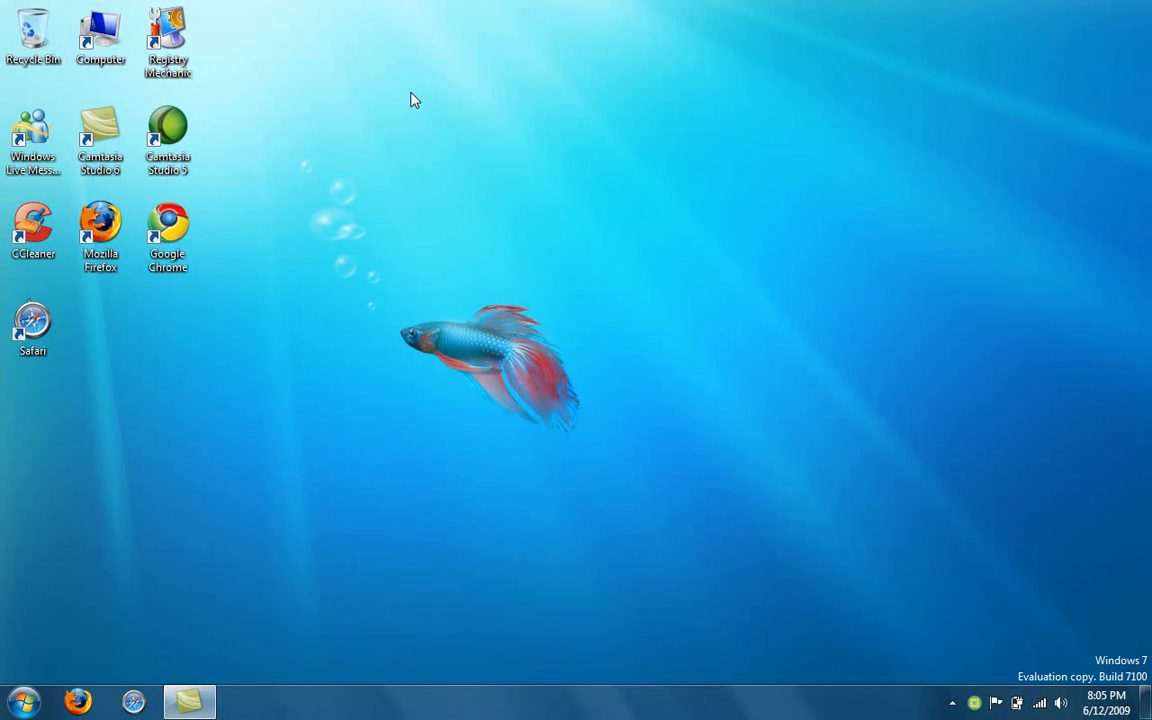
# Relaunch Firefox in Gradient iCool, open and close Speed Dial, then expand Bookmarks.
pyautogui.click(78, 700)
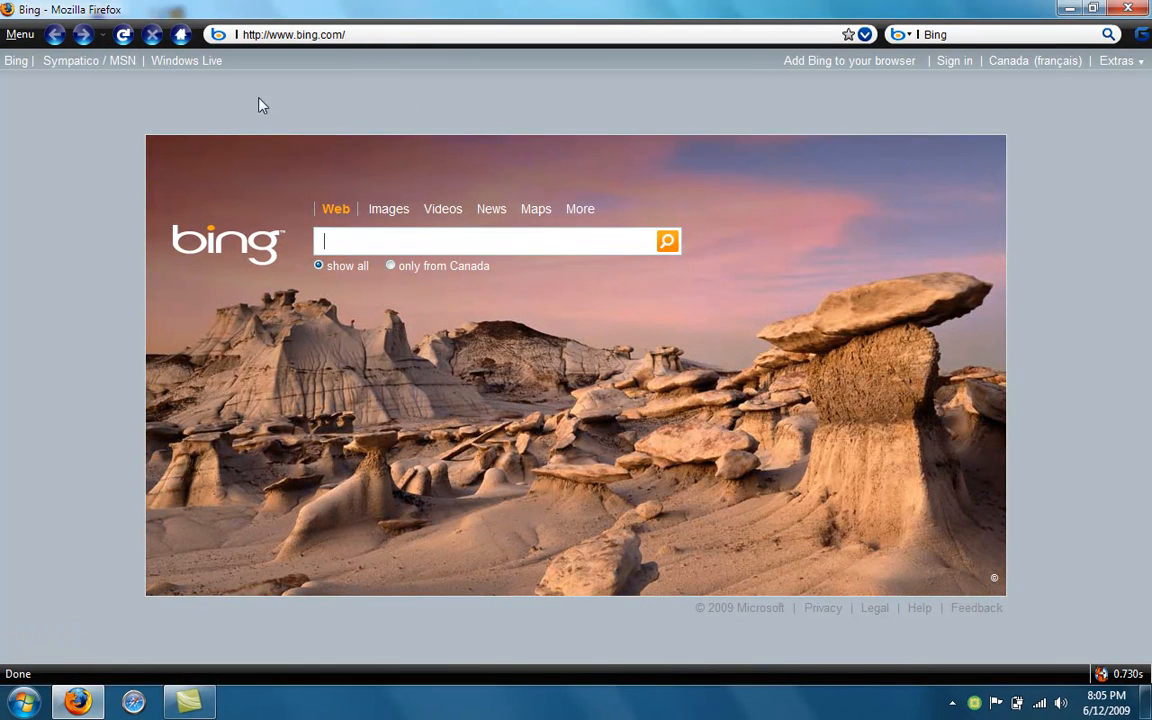
pyautogui.click(20, 38)
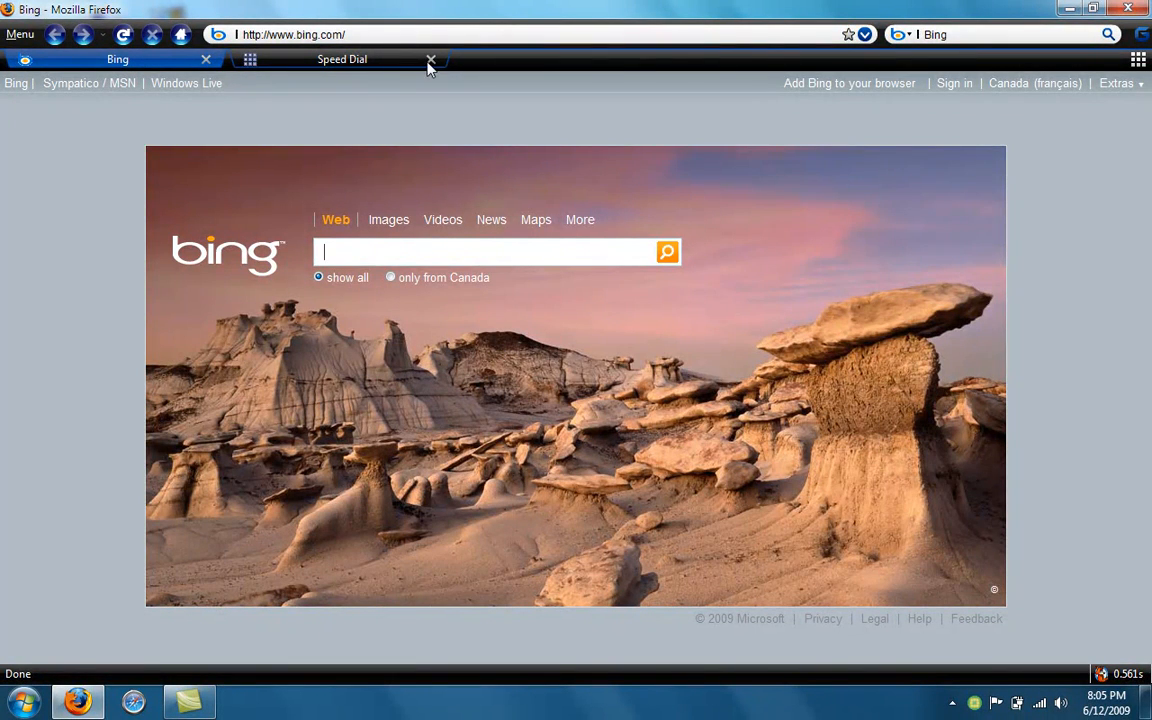
pyautogui.click(429, 59)
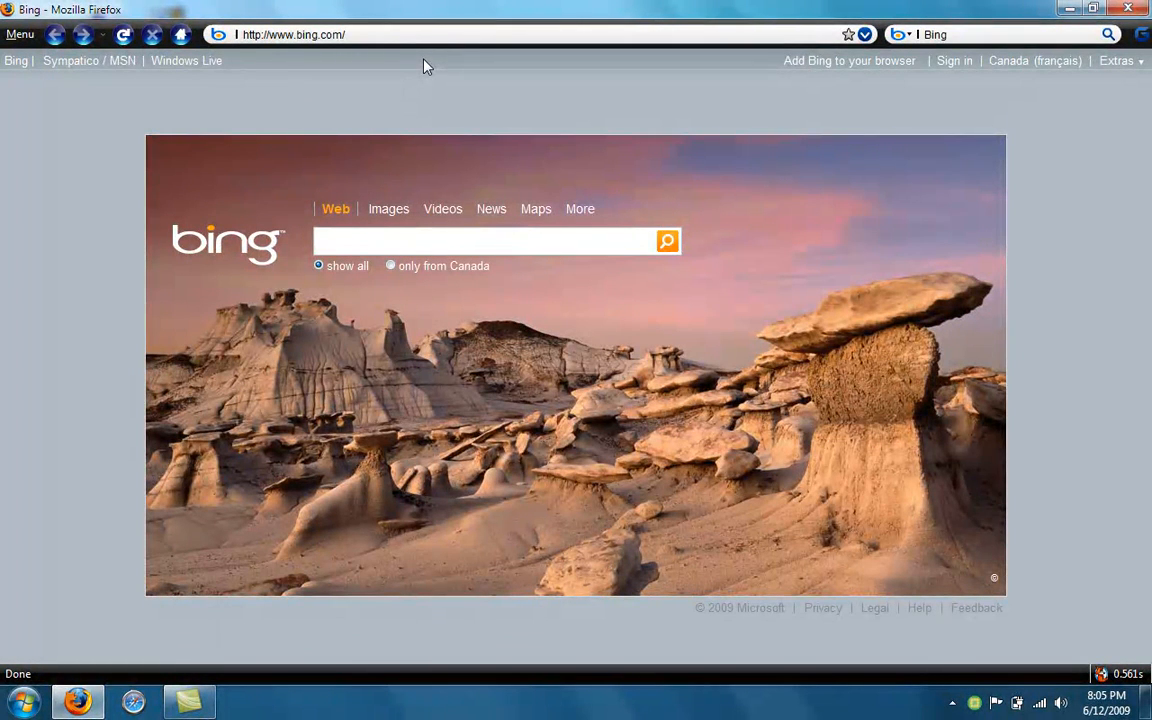
pyautogui.click(300, 36)
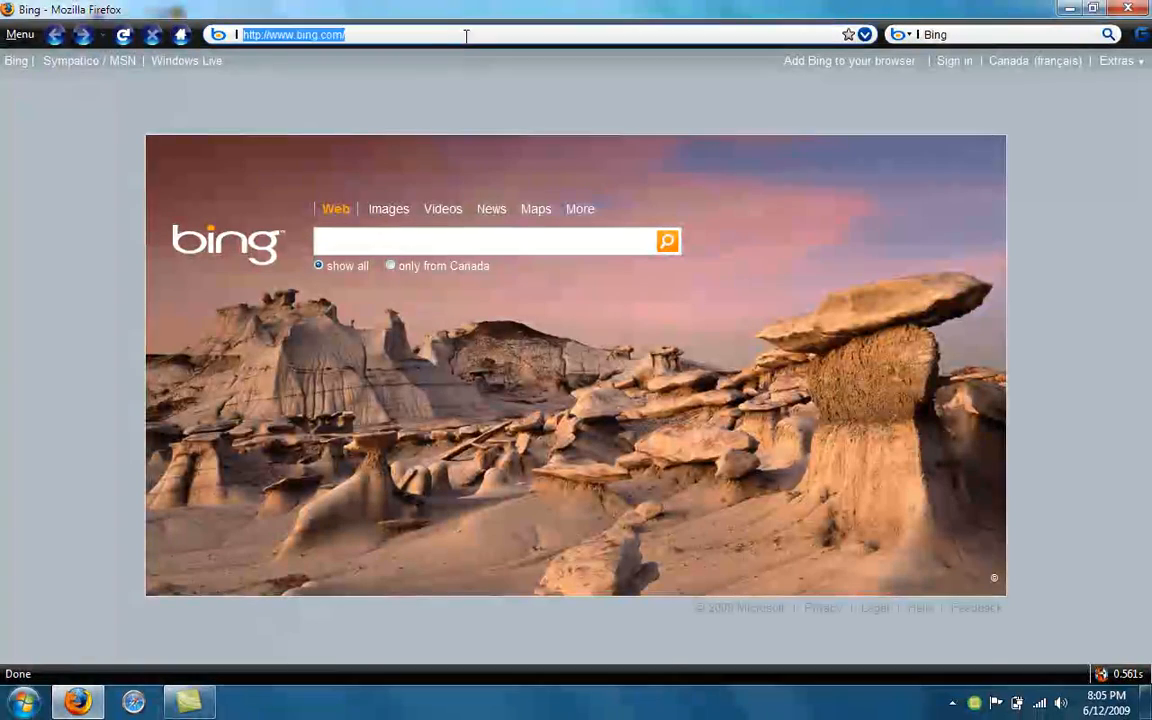
pyautogui.click(22, 33)
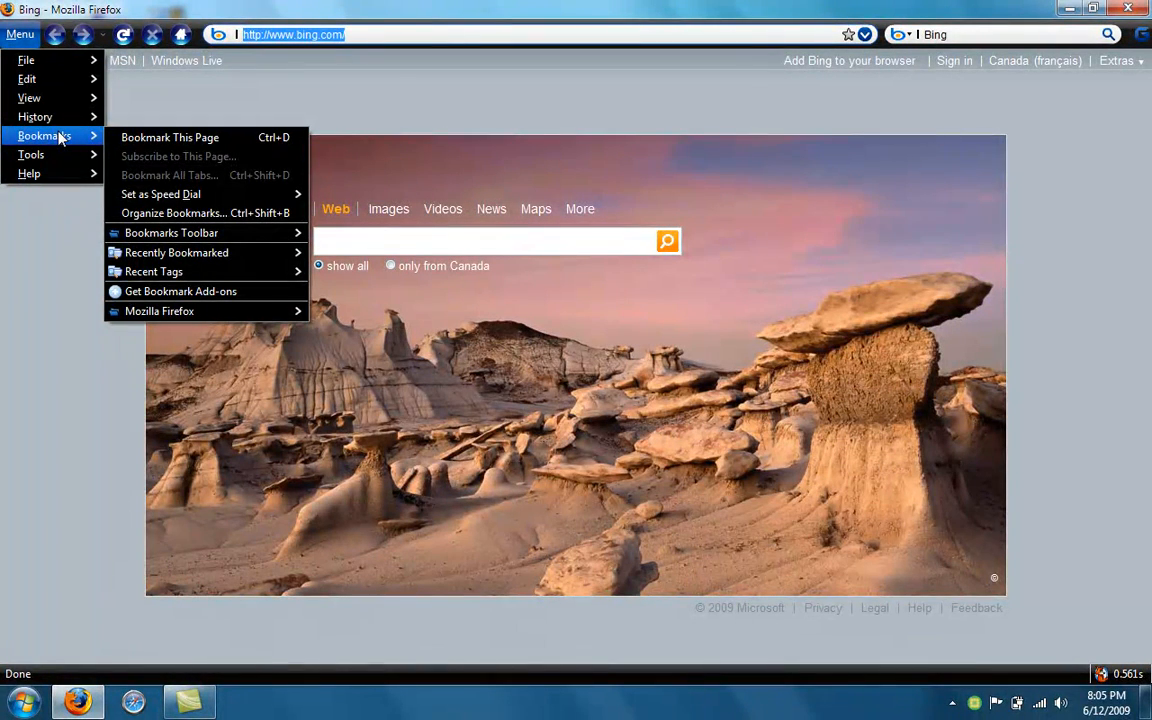
pyautogui.moveTo(258, 82)
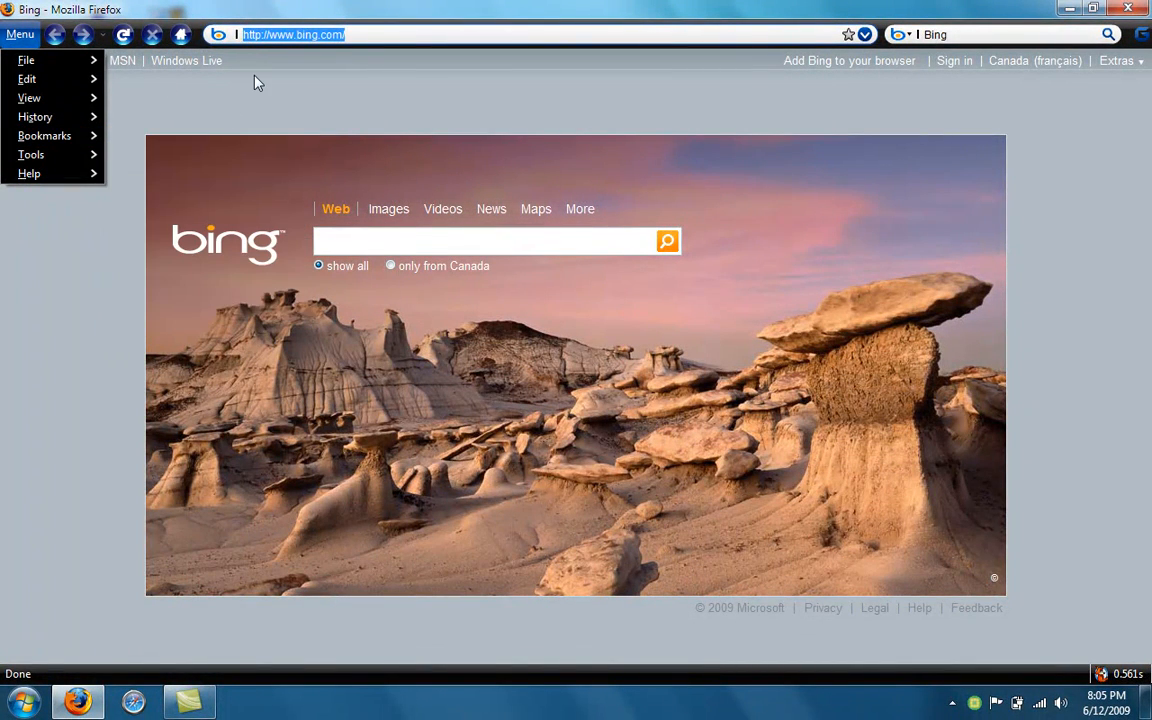
pyautogui.moveTo(213, 125)
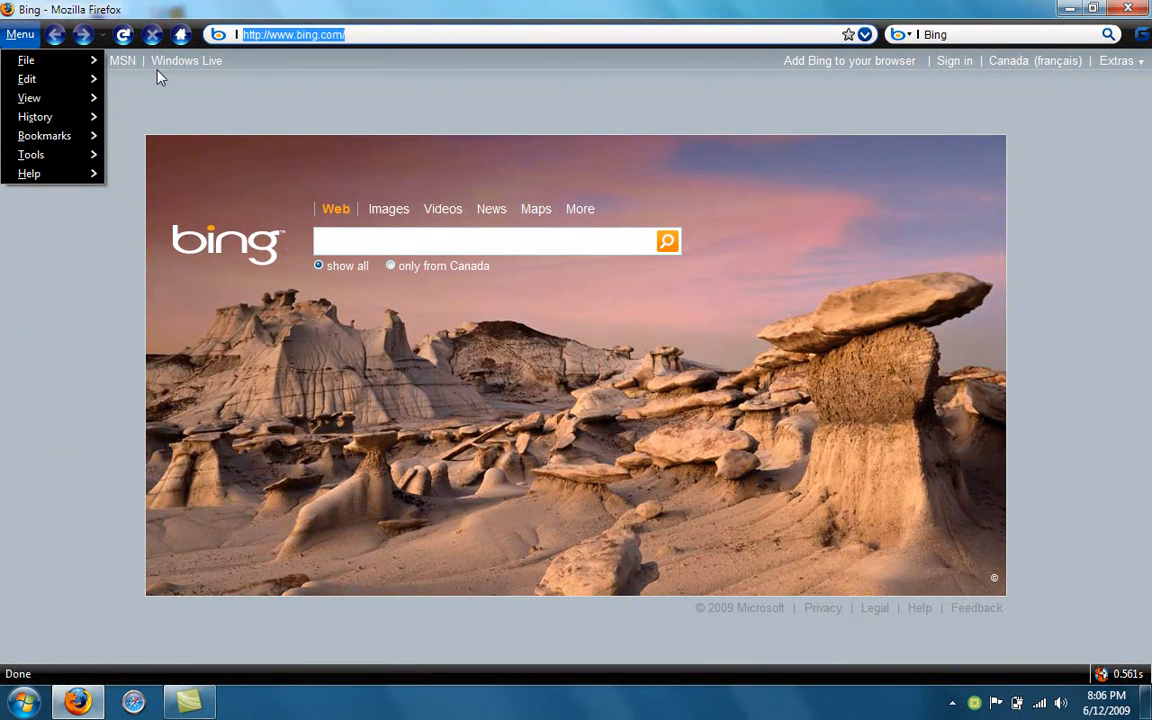
# Close the Windows basic color scheme prompt and reopen Firefox's main menu.
pyautogui.click(30, 60)
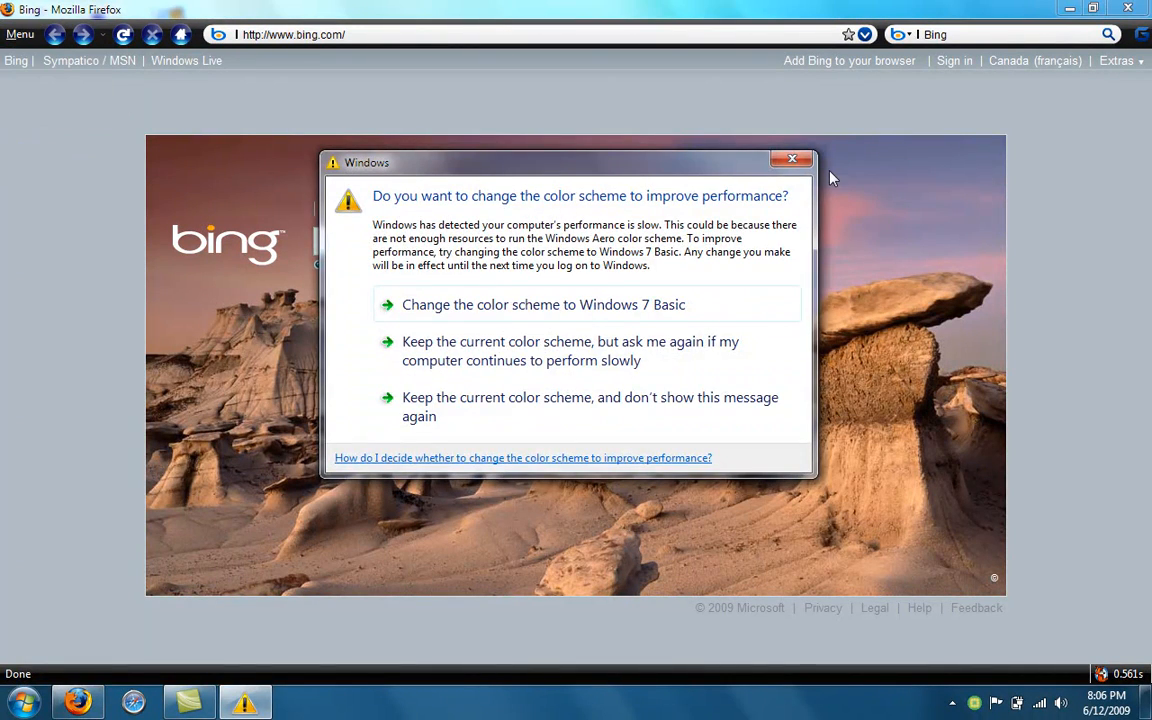
pyautogui.click(792, 159)
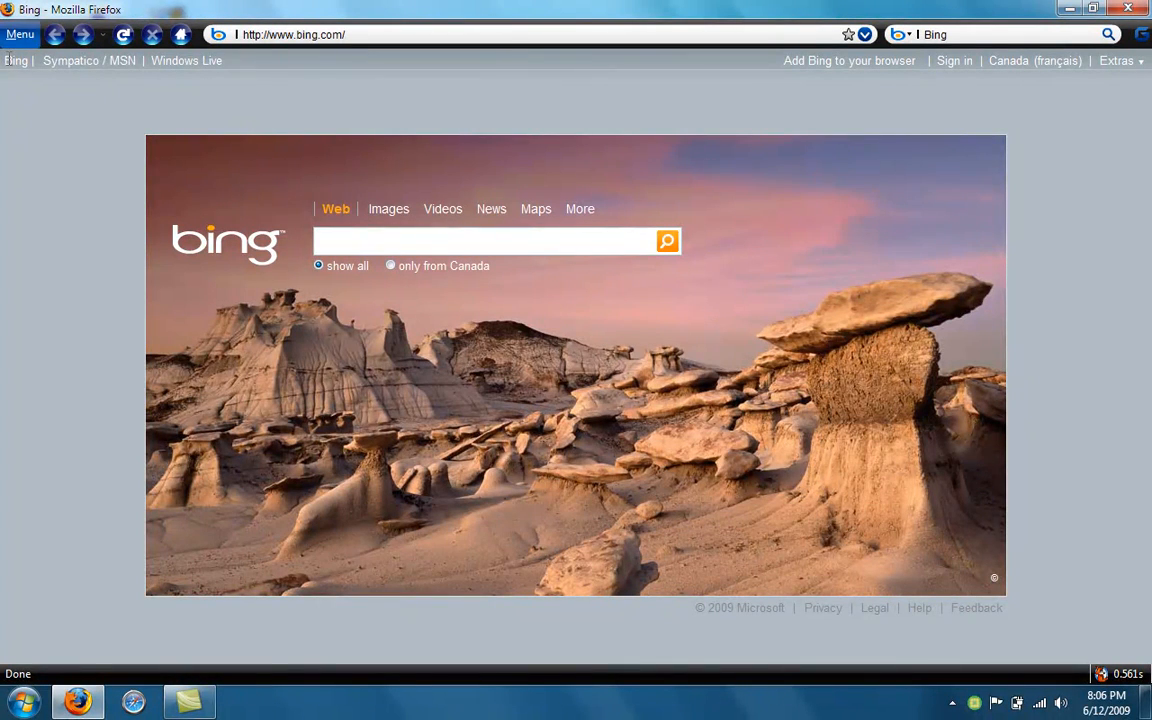
pyautogui.click(20, 37)
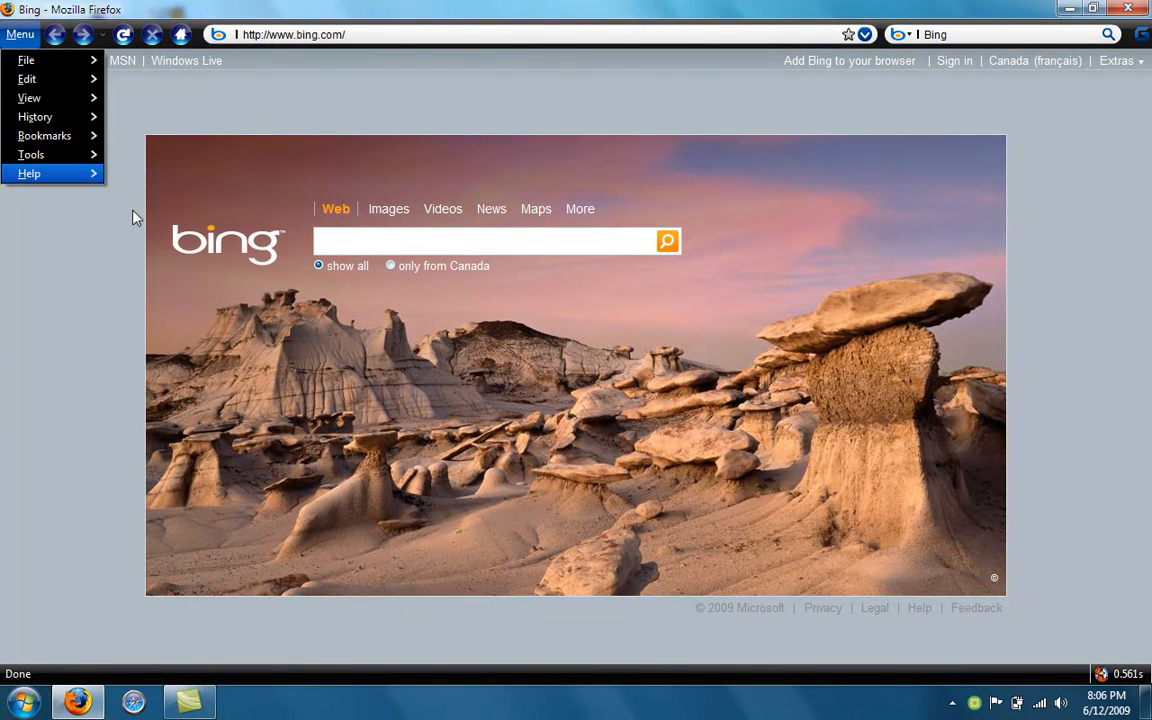
# Apply NASA Night Launch from the installed themes list for a dark look.
pyautogui.click(122, 199)
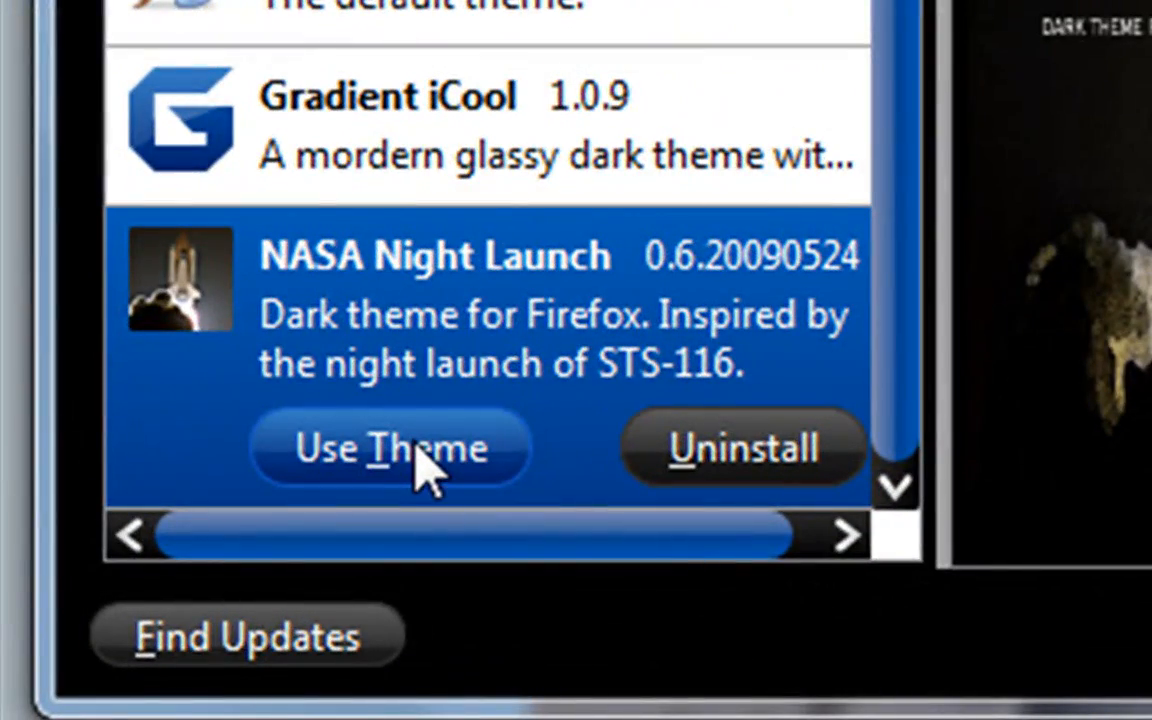
pyautogui.click(395, 449)
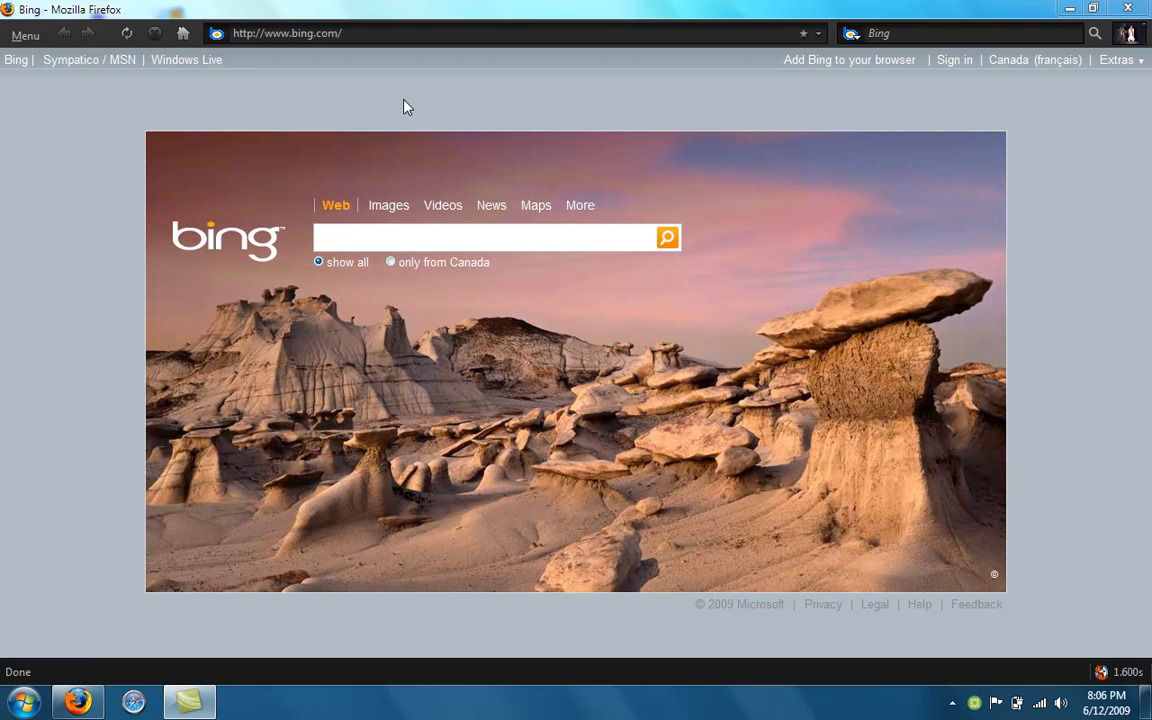
pyautogui.moveTo(365, 70)
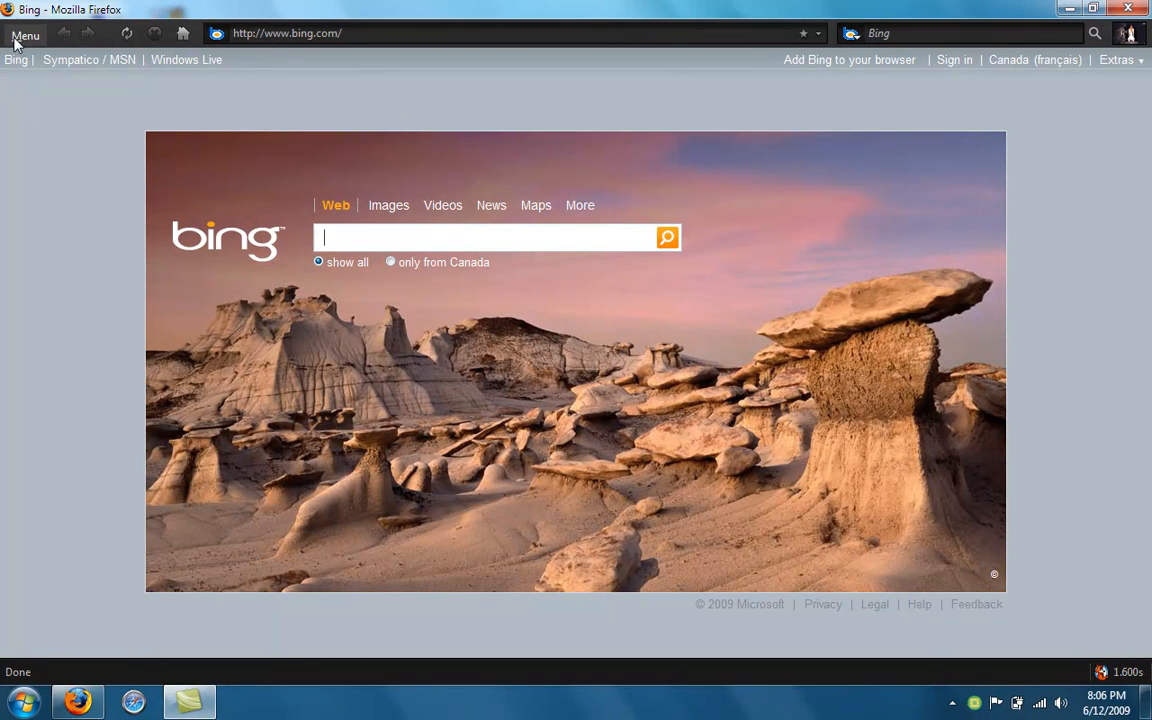
# Show the main menu's File submenu with NASA Night Launch active.
pyautogui.click(26, 37)
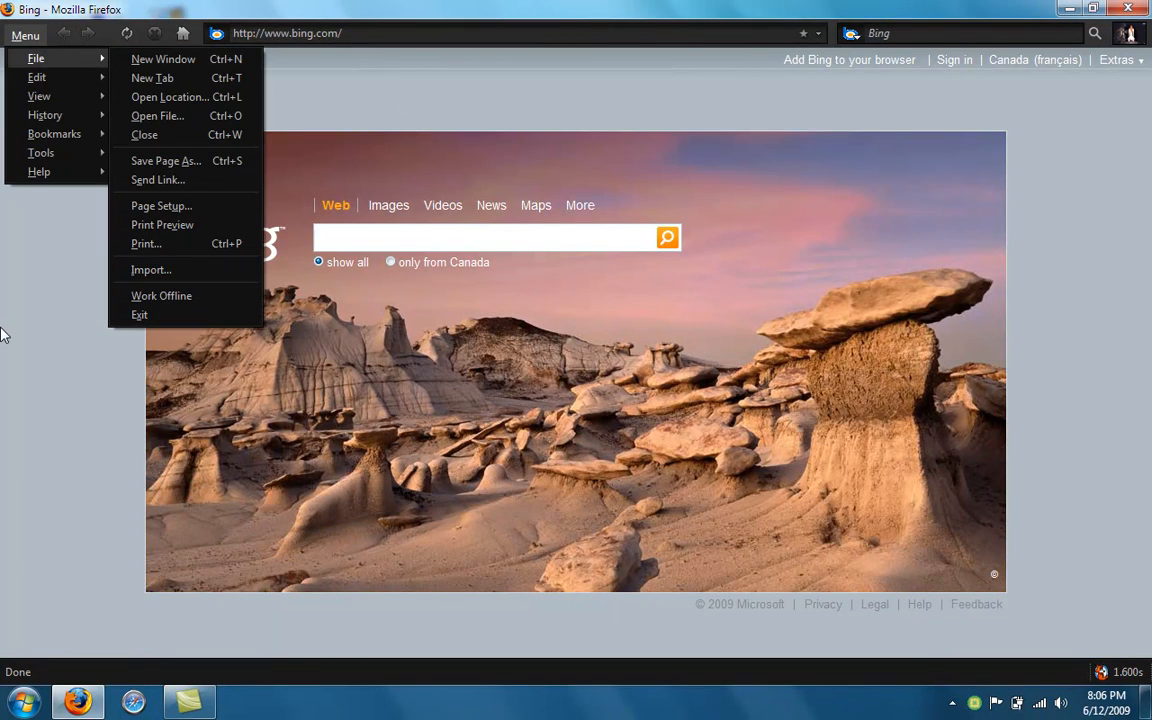